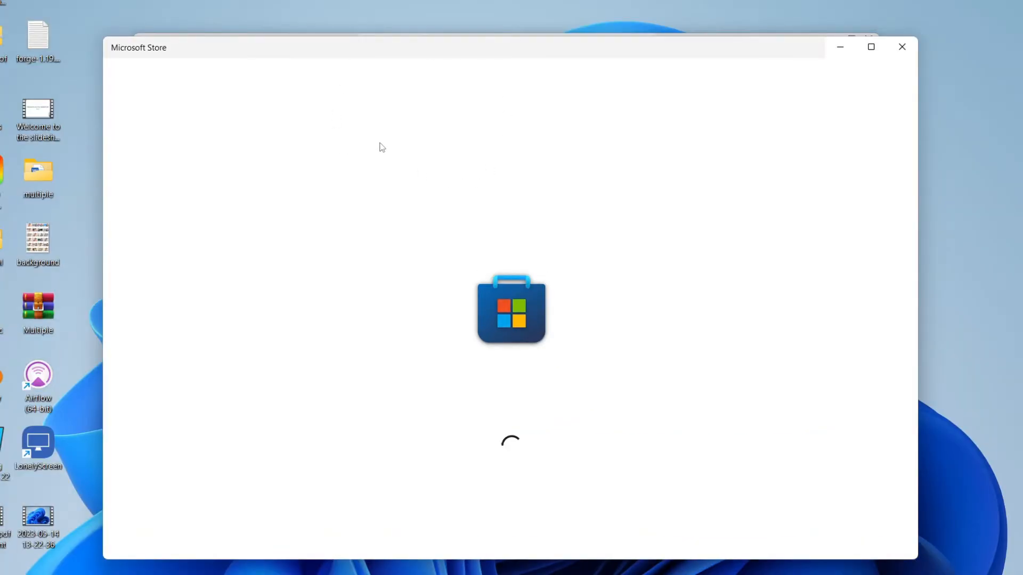
{"action": "mouse_move", "coordinate": [536, 361]}
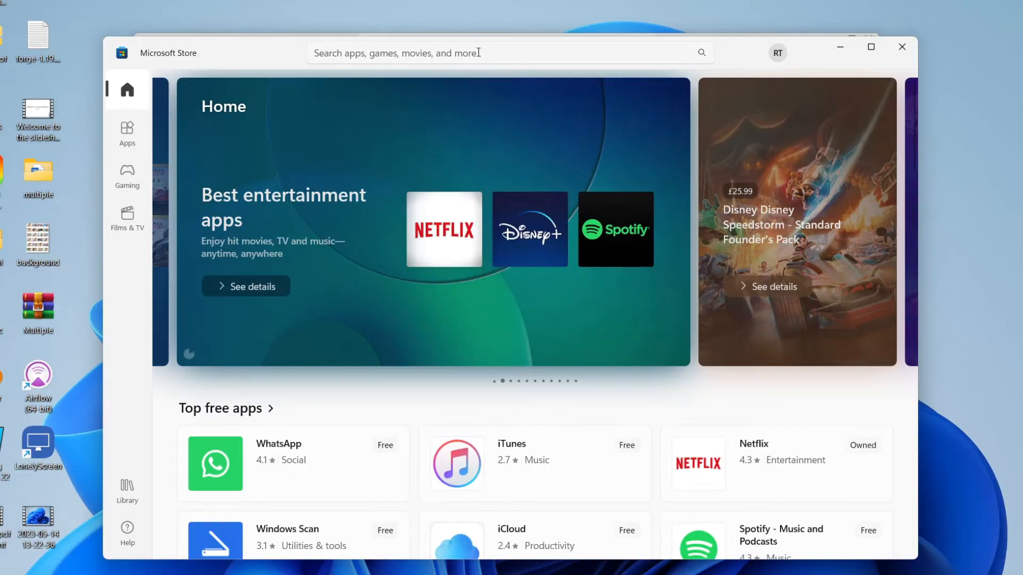
Search the Store for 'it', pick the itunes result and launch iTunes from its listing.
{"action": "left_click", "coordinate": [457, 53]}
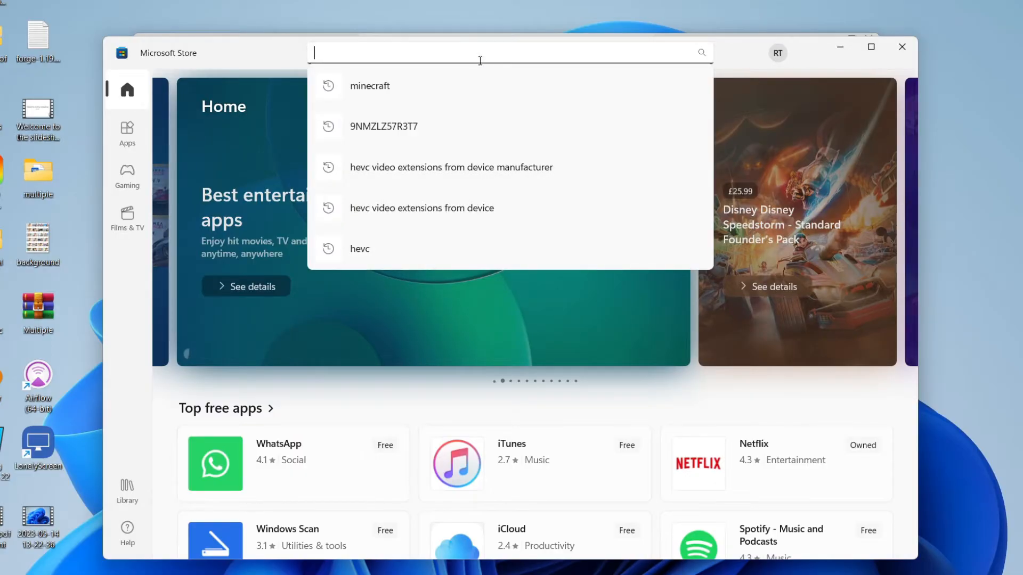
{"action": "type", "text": "it"}
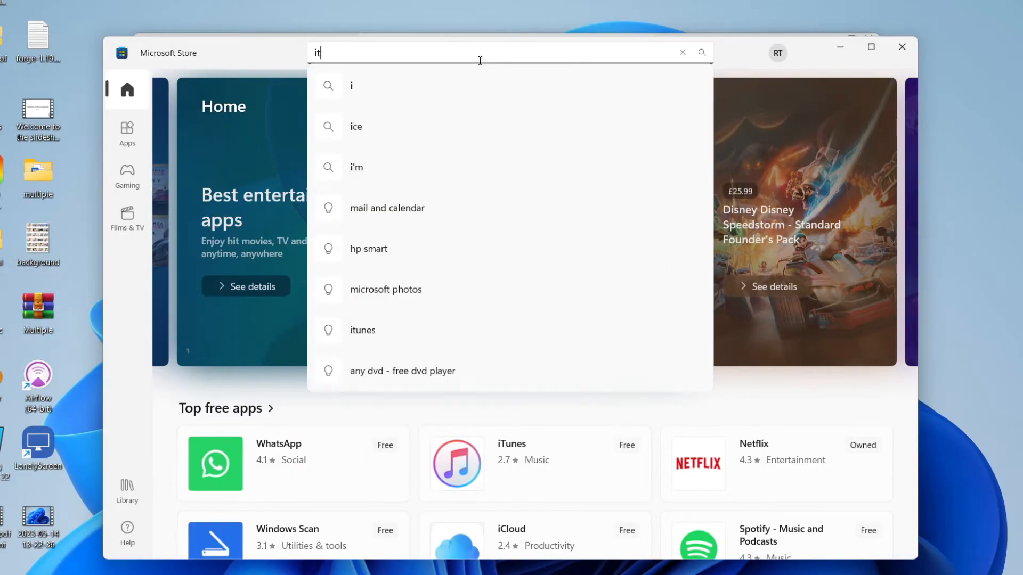
{"action": "left_click", "coordinate": [363, 330]}
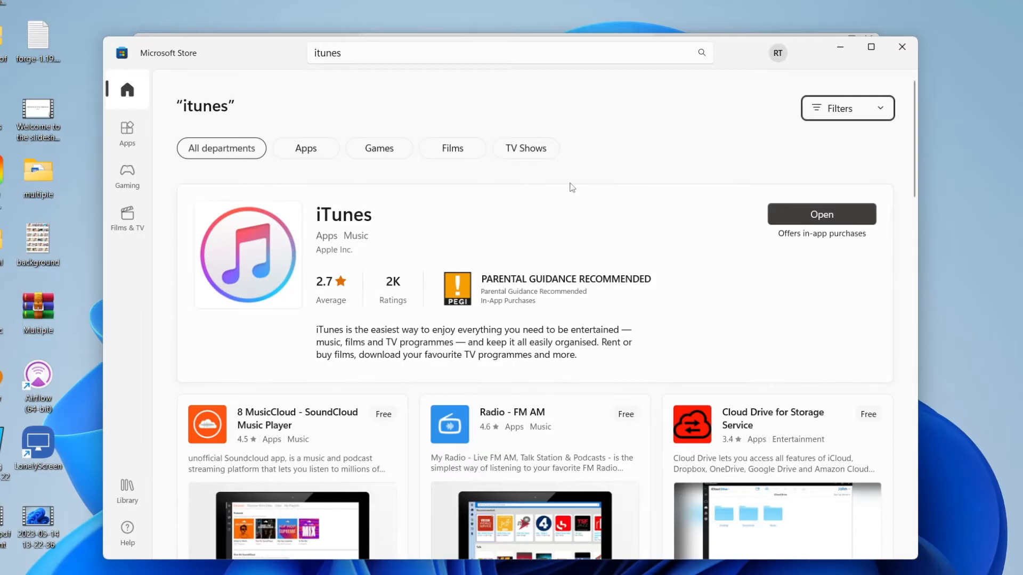
{"action": "left_click", "coordinate": [821, 214]}
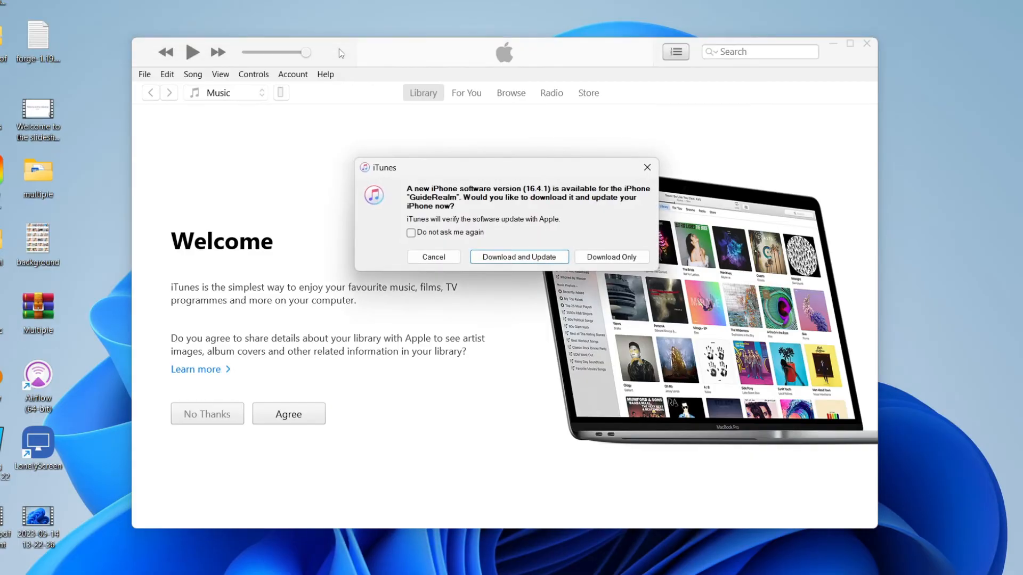
{"action": "mouse_move", "coordinate": [711, 141]}
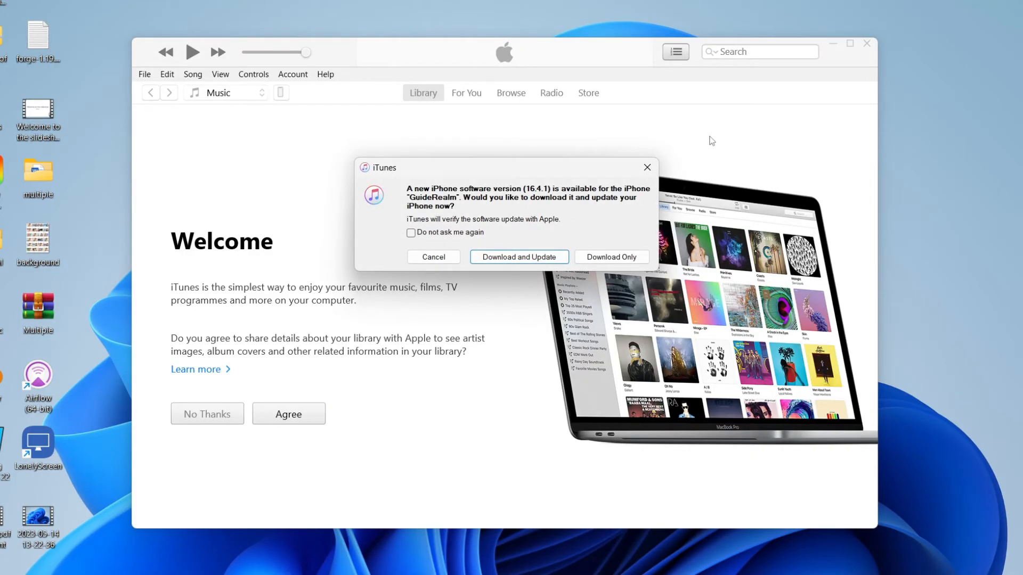
{"action": "mouse_move", "coordinate": [466, 324]}
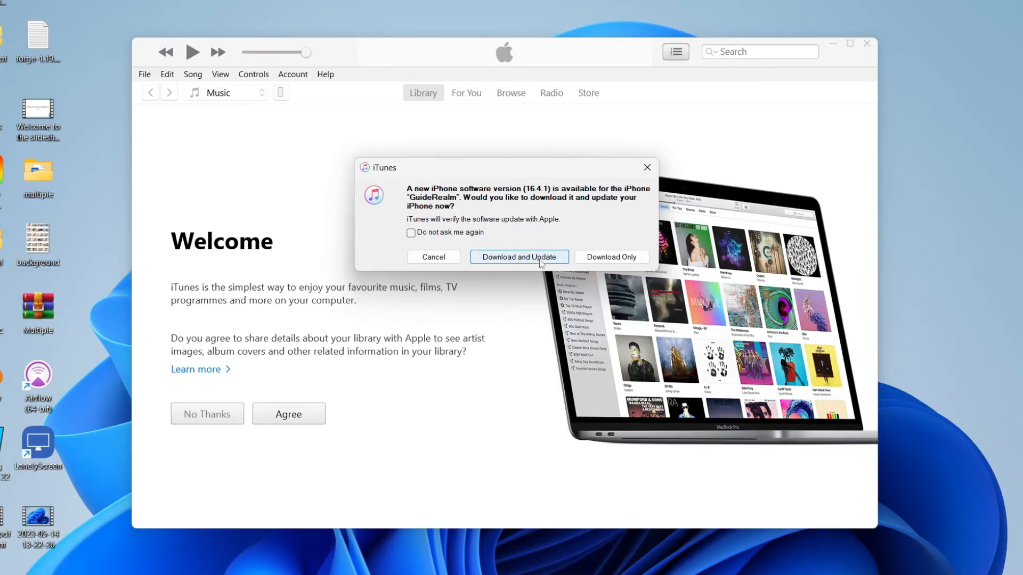
{"action": "mouse_move", "coordinate": [488, 243]}
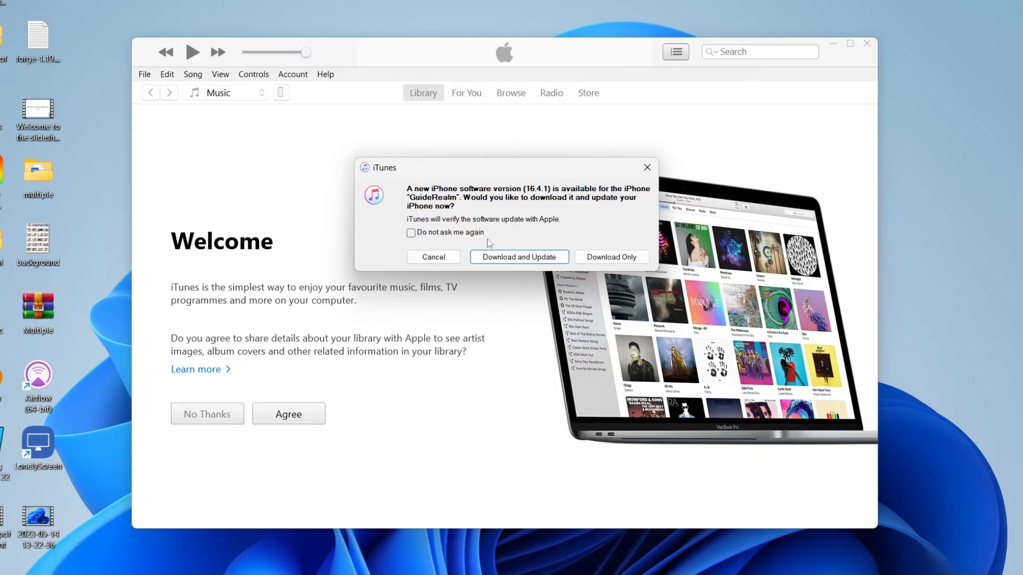
Decline the iPhone software update and open the connected iPhone GuideRealm under Devices.
{"action": "left_click", "coordinate": [519, 257]}
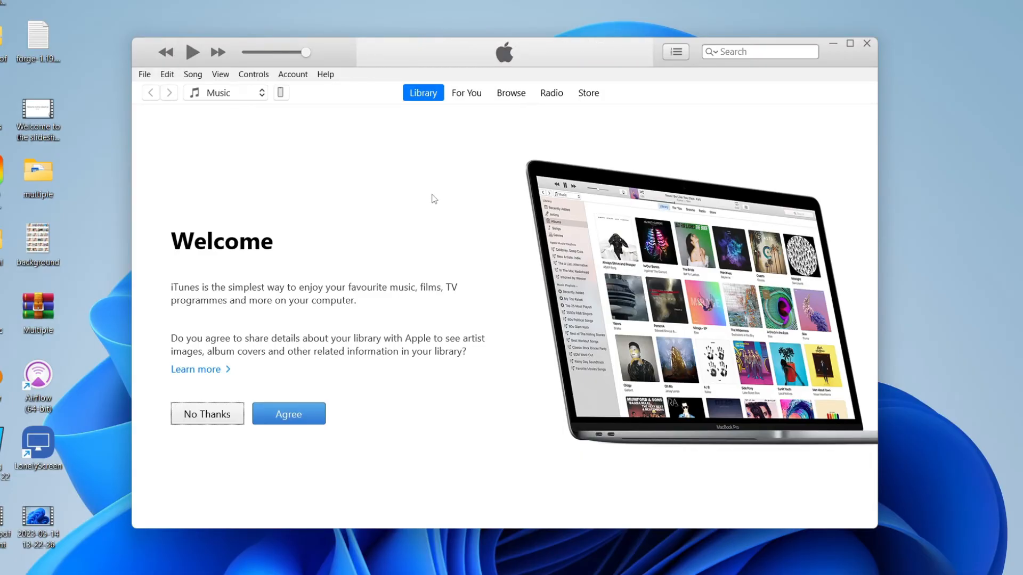
{"action": "mouse_move", "coordinate": [296, 97]}
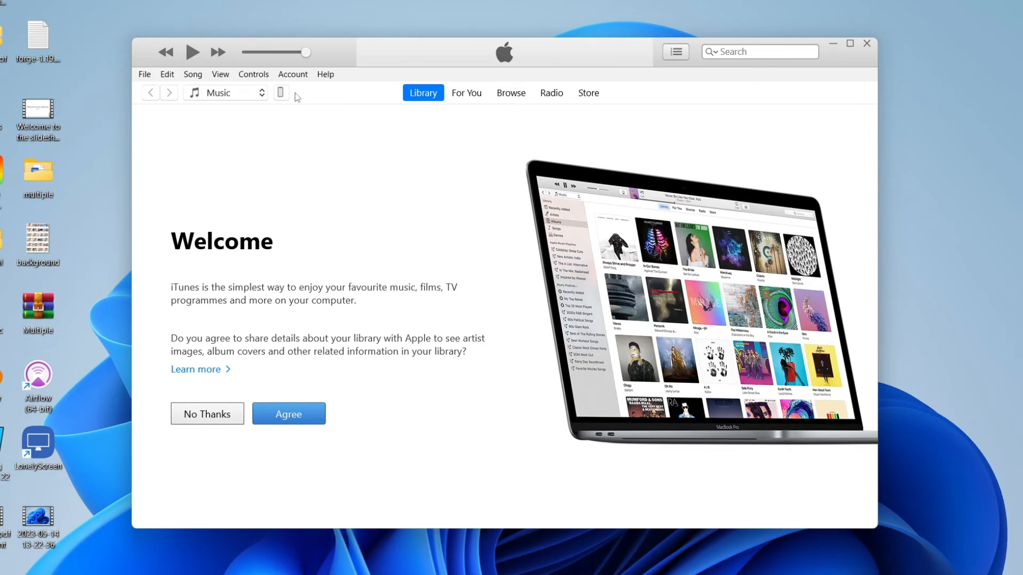
{"action": "mouse_move", "coordinate": [273, 95]}
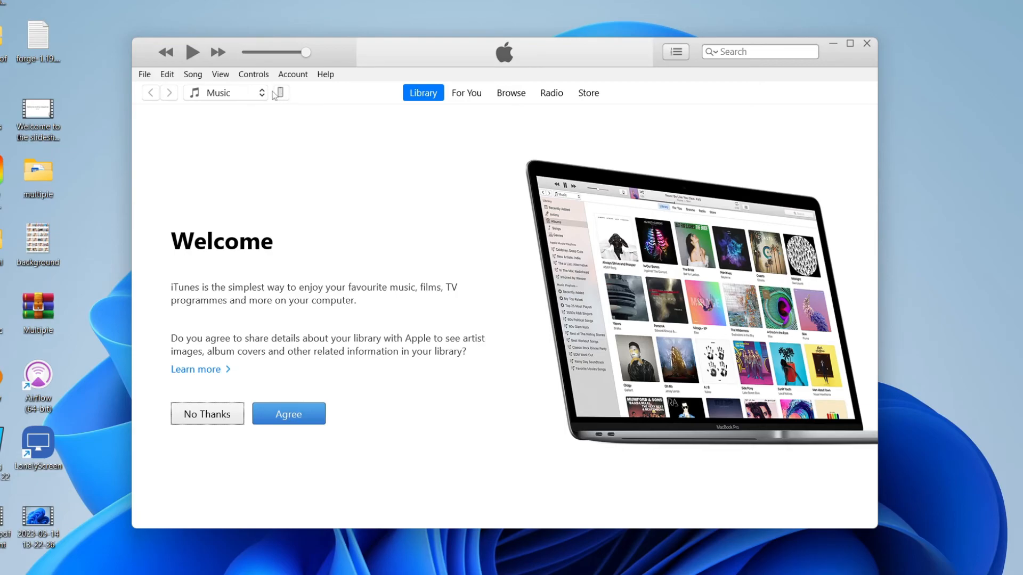
{"action": "left_click", "coordinate": [287, 413]}
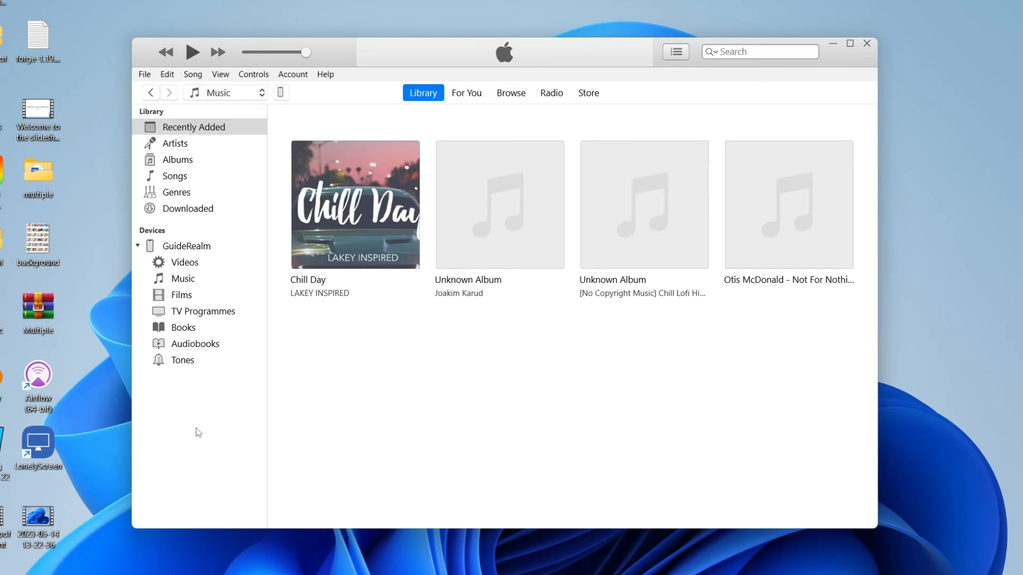
{"action": "mouse_move", "coordinate": [251, 168]}
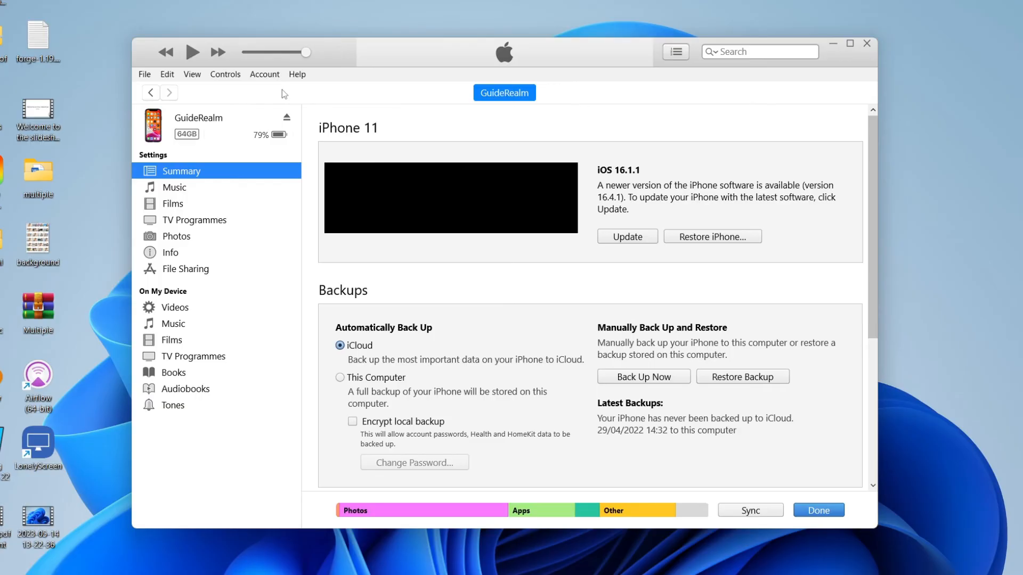
{"action": "mouse_move", "coordinate": [231, 391]}
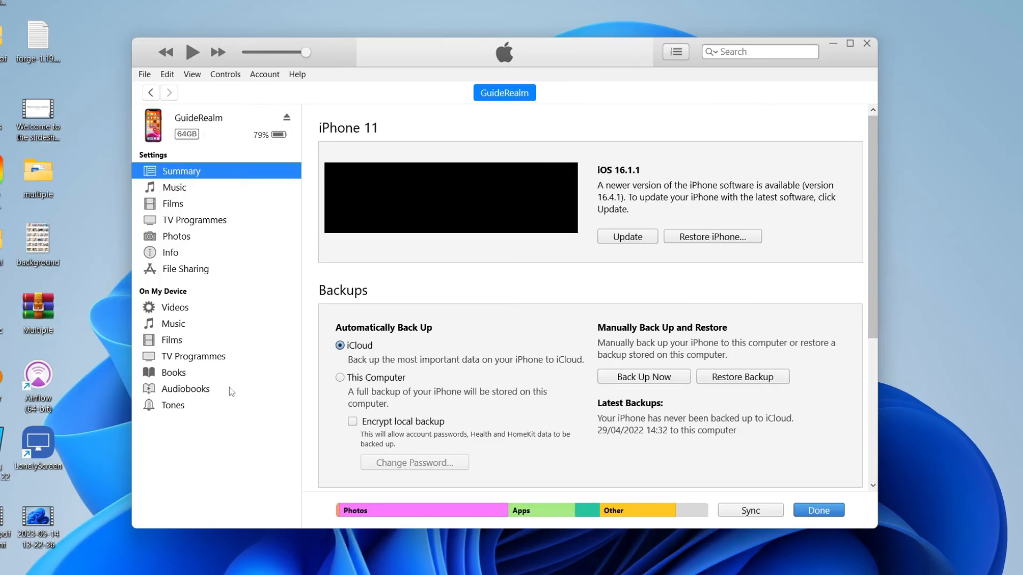
{"action": "mouse_move", "coordinate": [716, 342]}
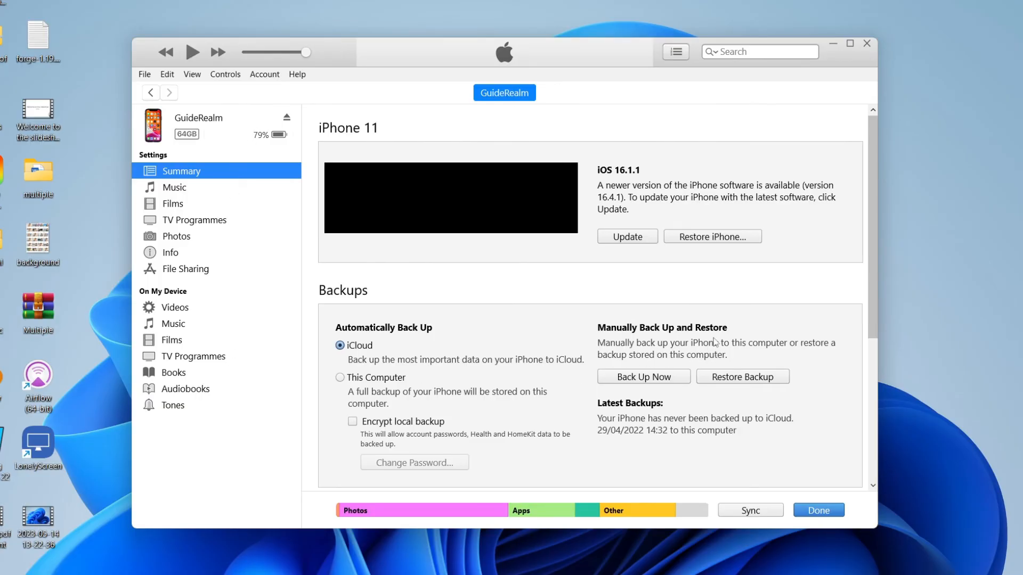
{"action": "mouse_move", "coordinate": [206, 359]}
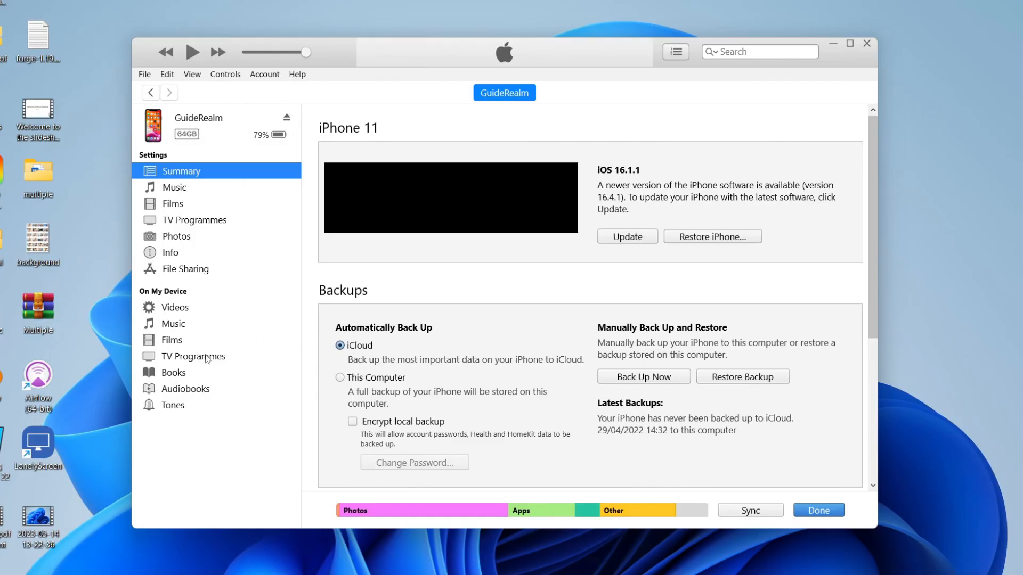